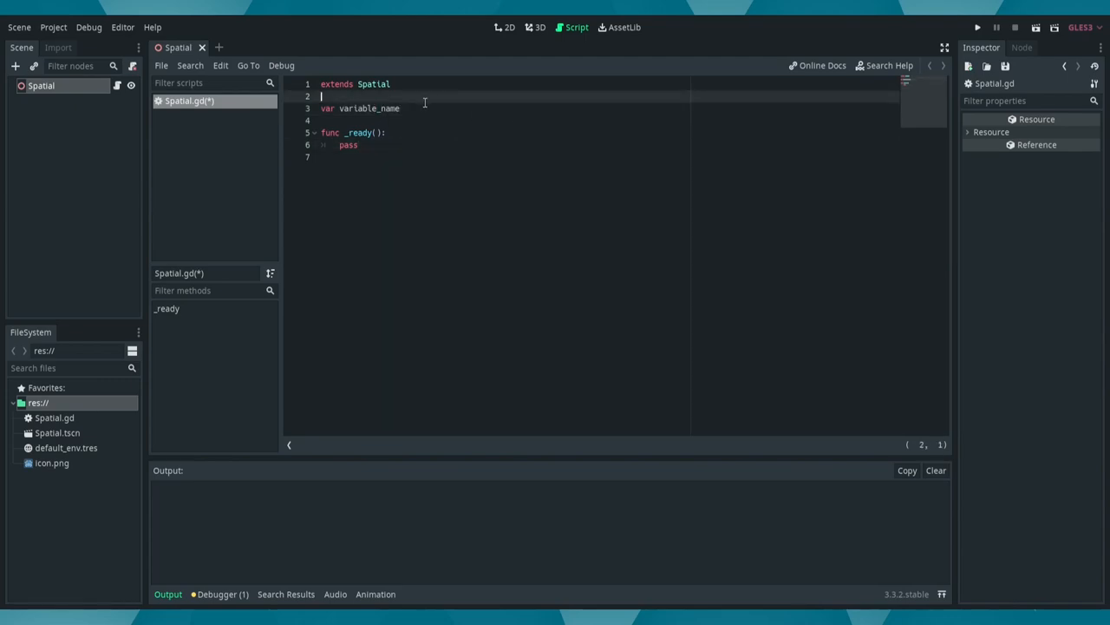
Step: Try assigning values like 5.90 to variable_name, then delete the var line
text(=)
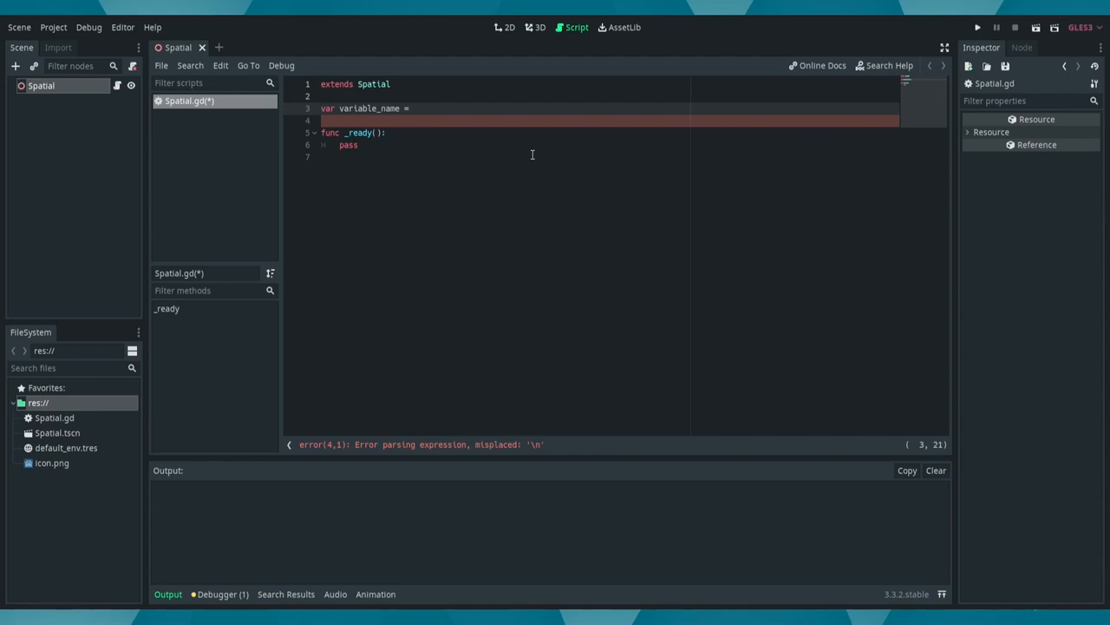
text(5.90)
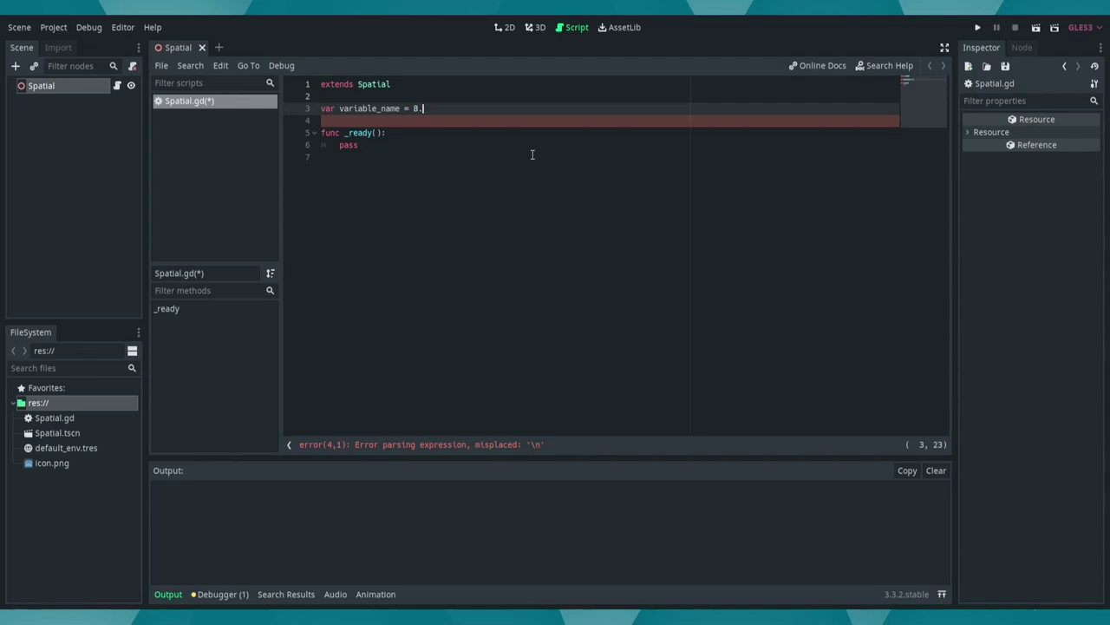
key(BackSpace)
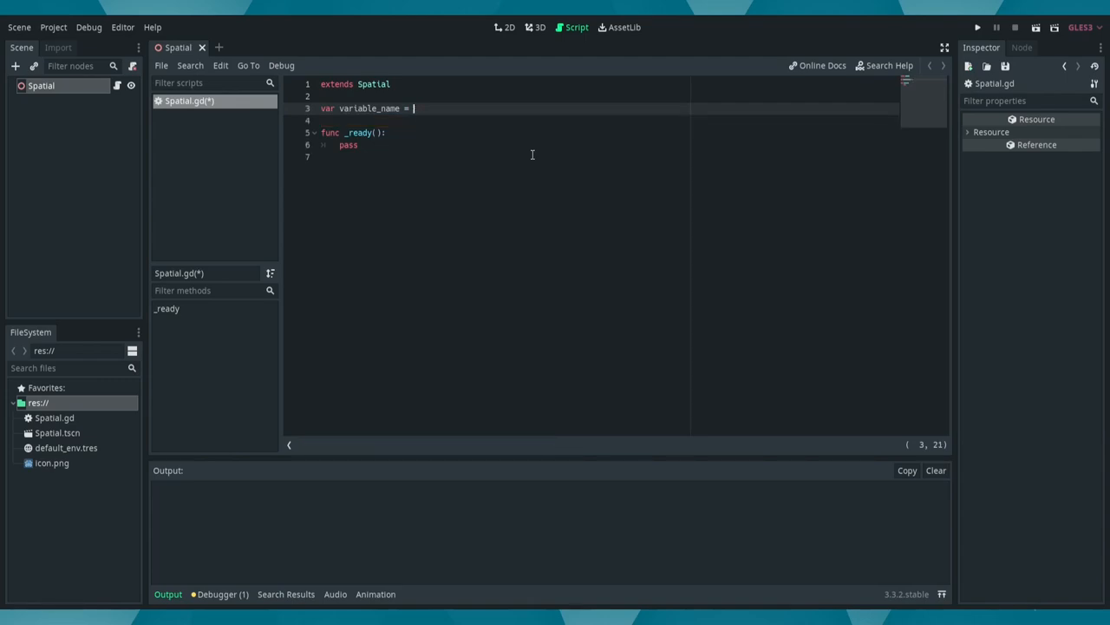
text(fals)
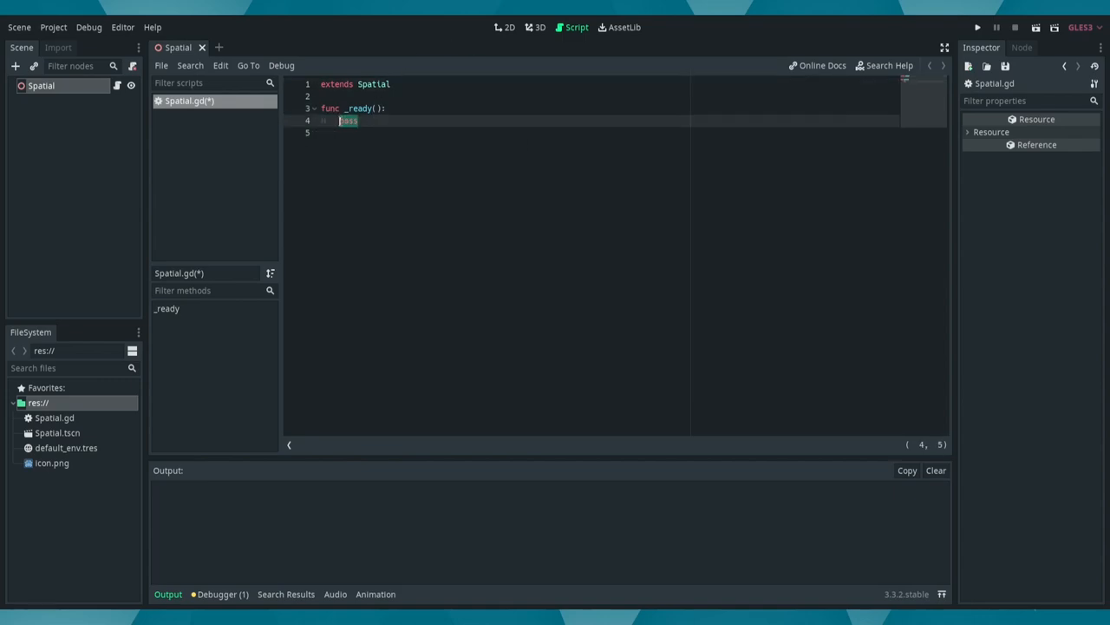
Step: Replace pass in _ready with test expressions like 2.9 + 2.9, editing them down to 2
text(2 +)
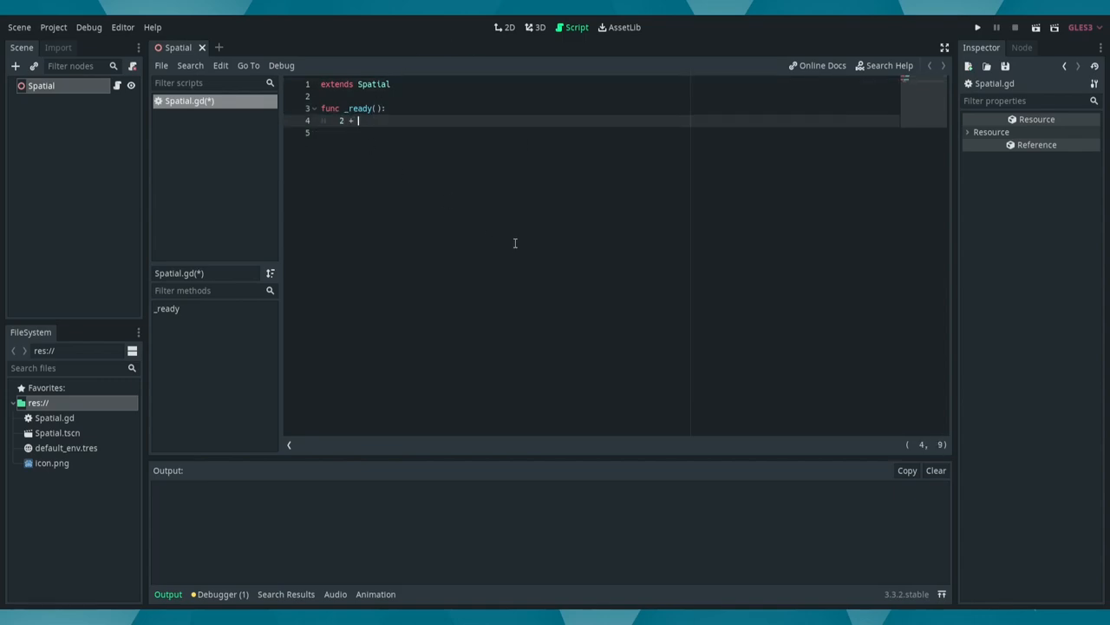
text(2)
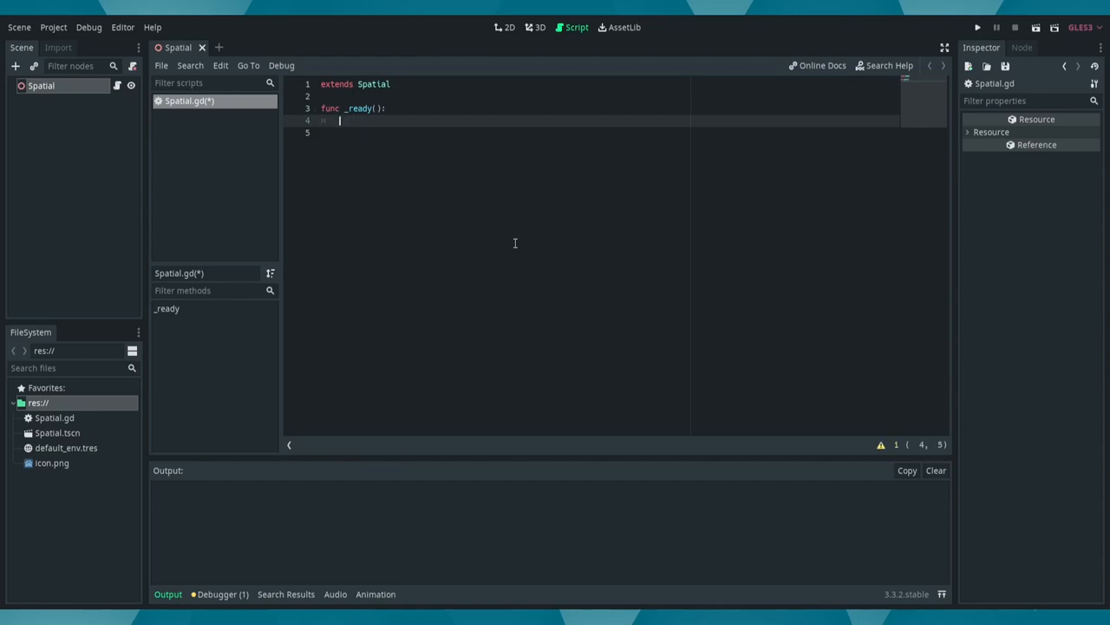
text(2.9)
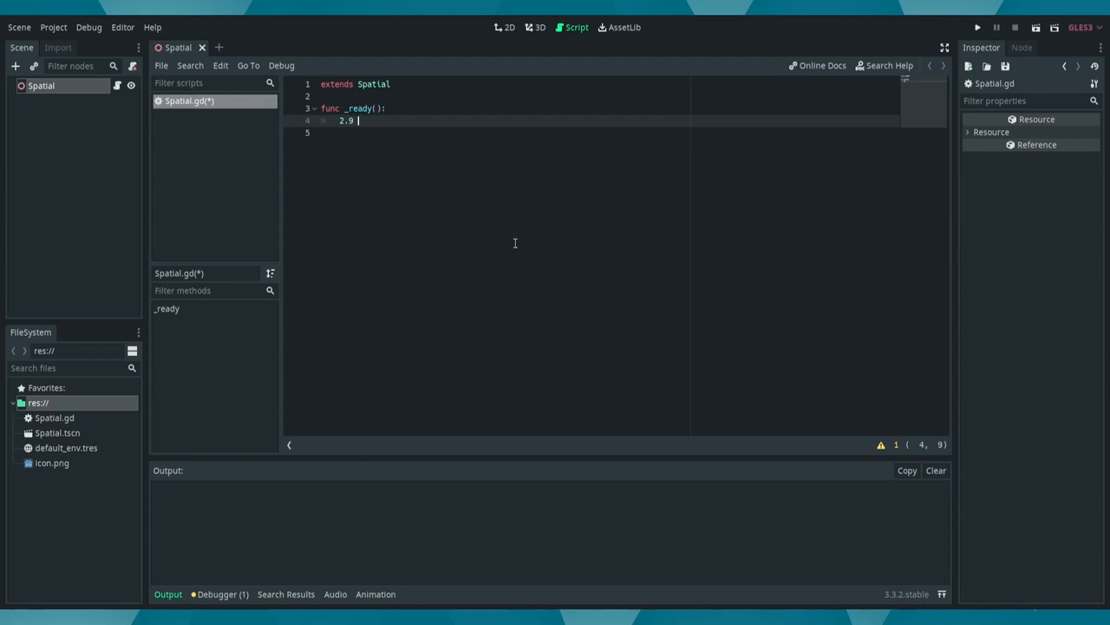
text(+ 2.9)
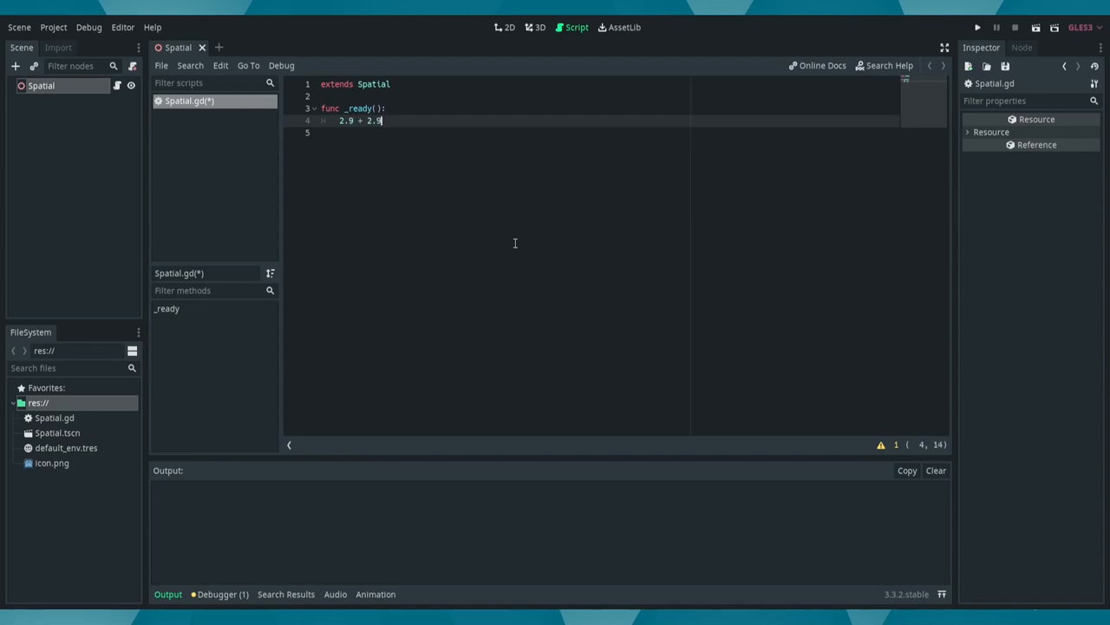
key(BackSpace)
text(-)
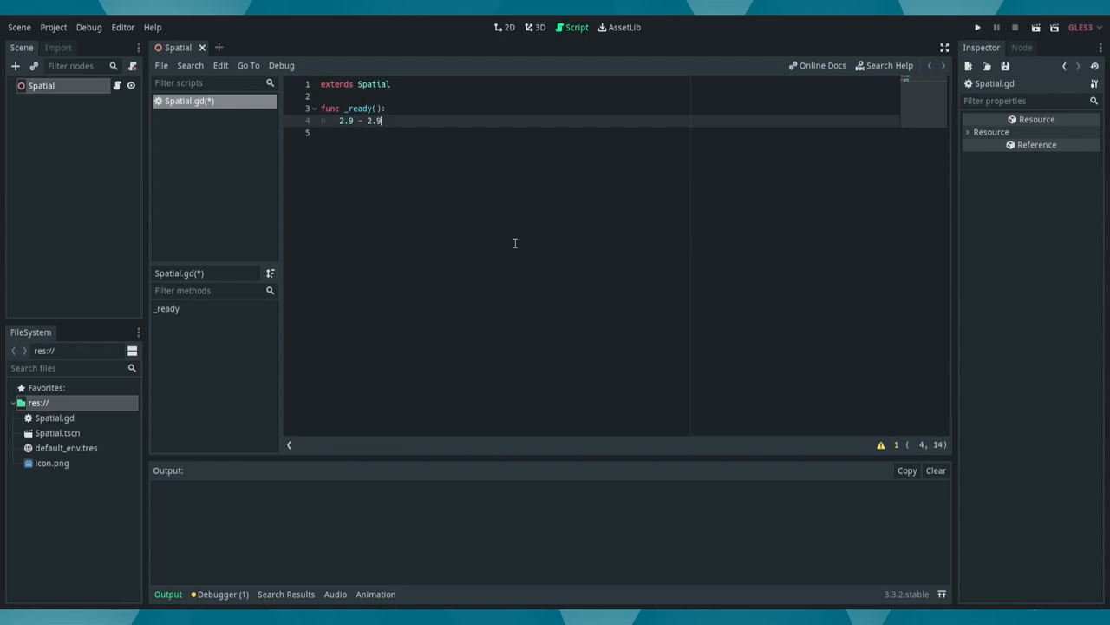
key(BackSpace)
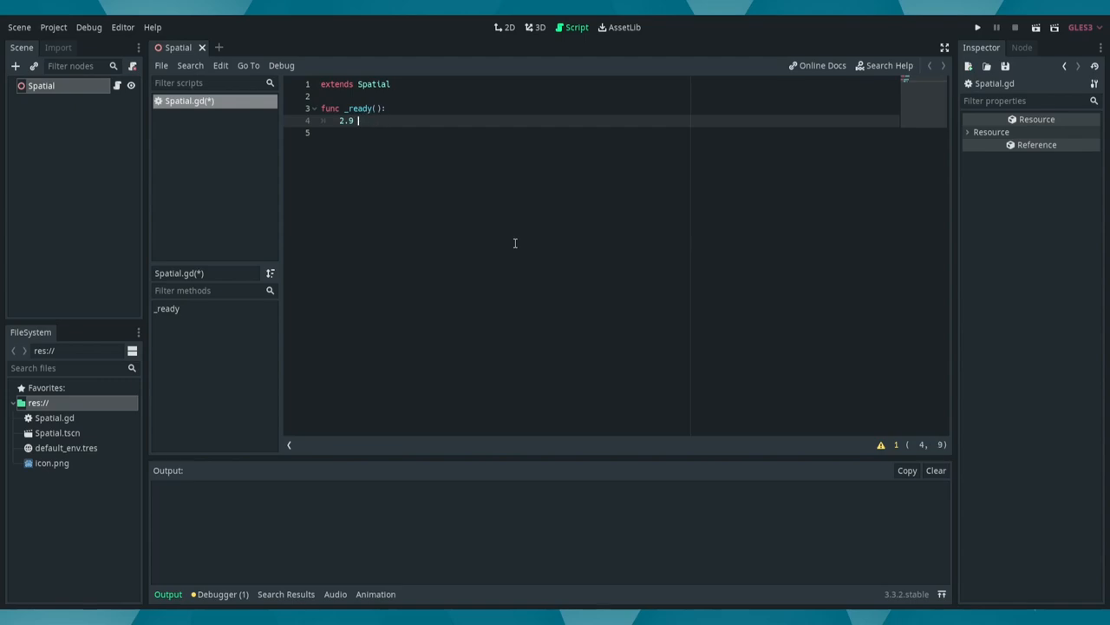
text(* 2.9)
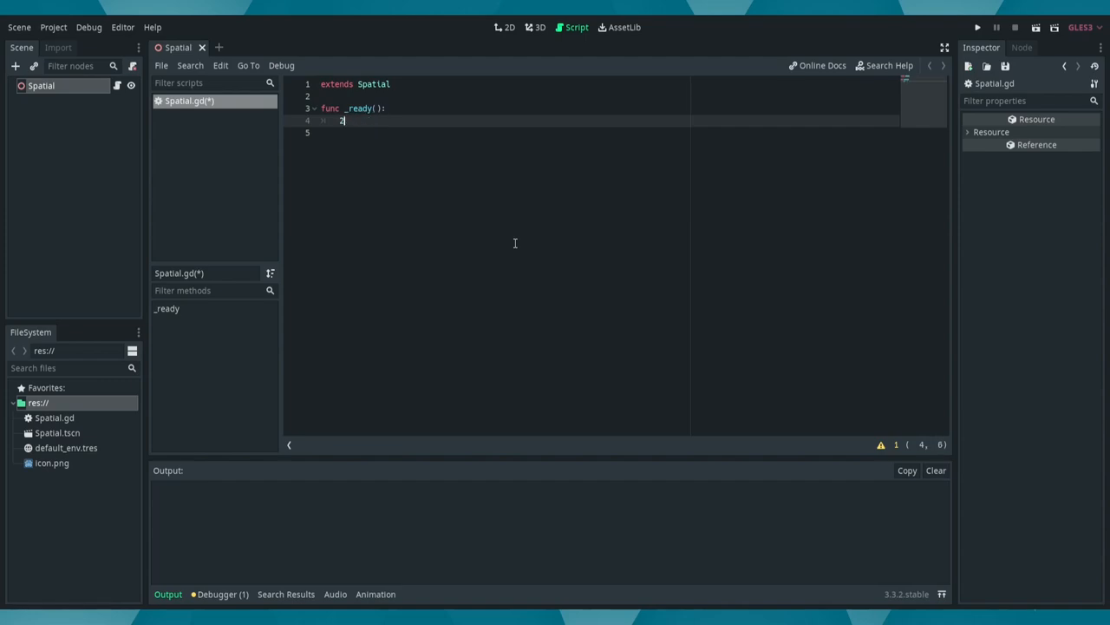
Step: Make _ready call print(2+2) and run the scene to see 4 in Output
text(print()
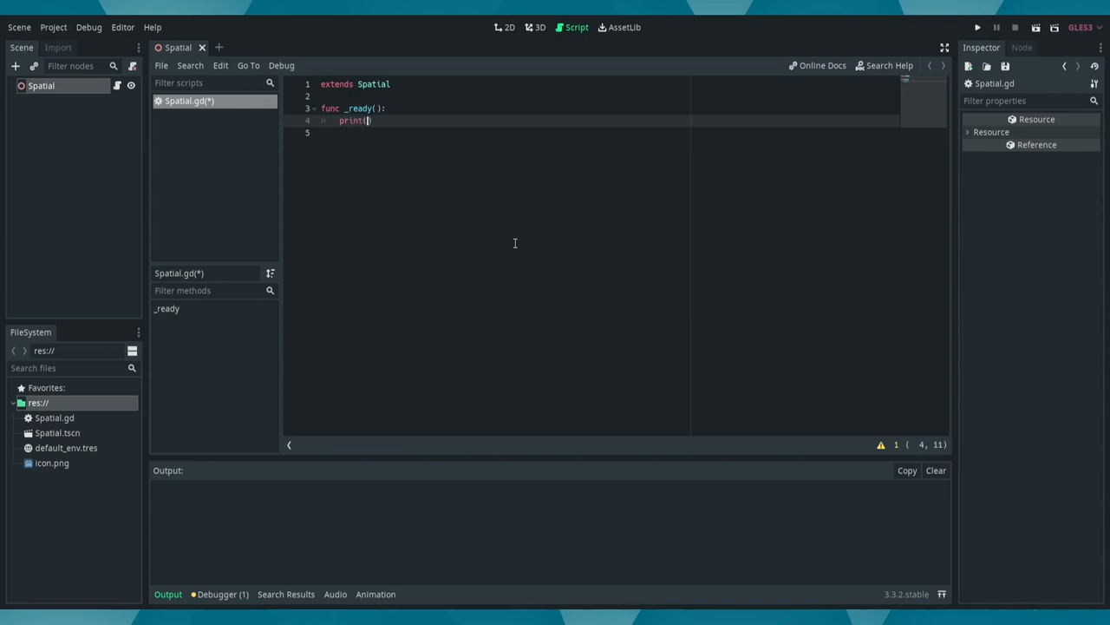
text(2+2)
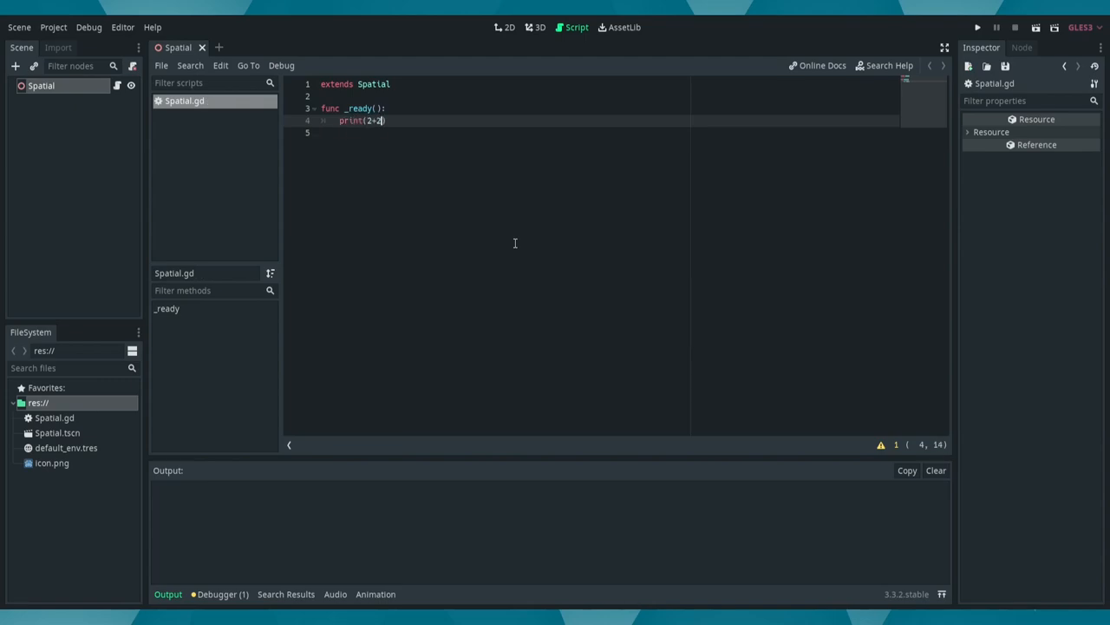
click(971, 24)
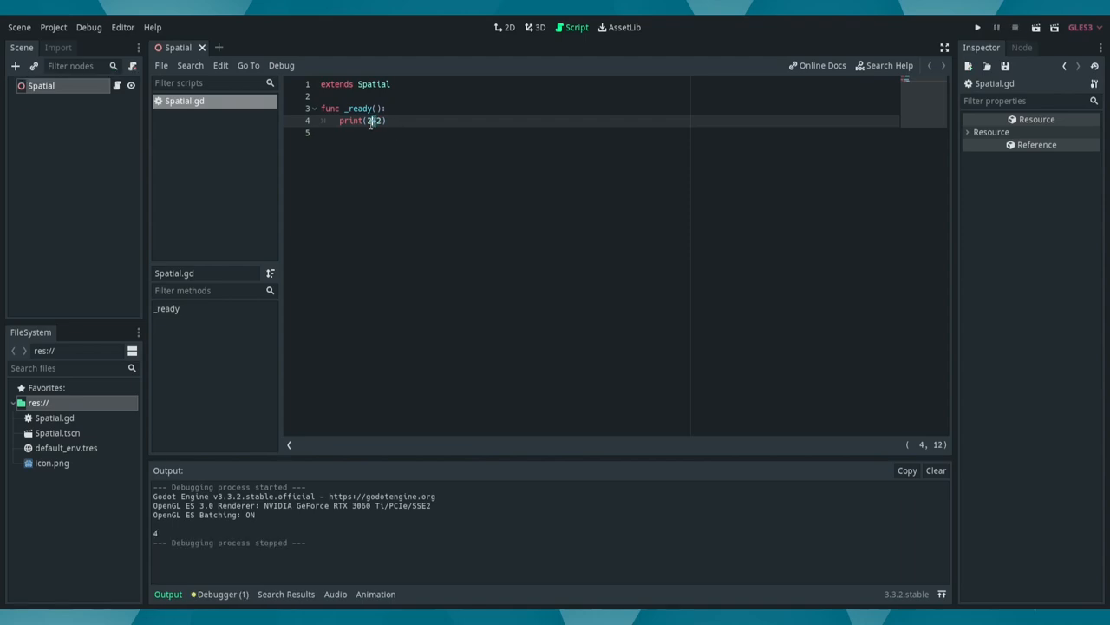
Step: Change the print argument to "String" and stop the running scene
click(972, 25)
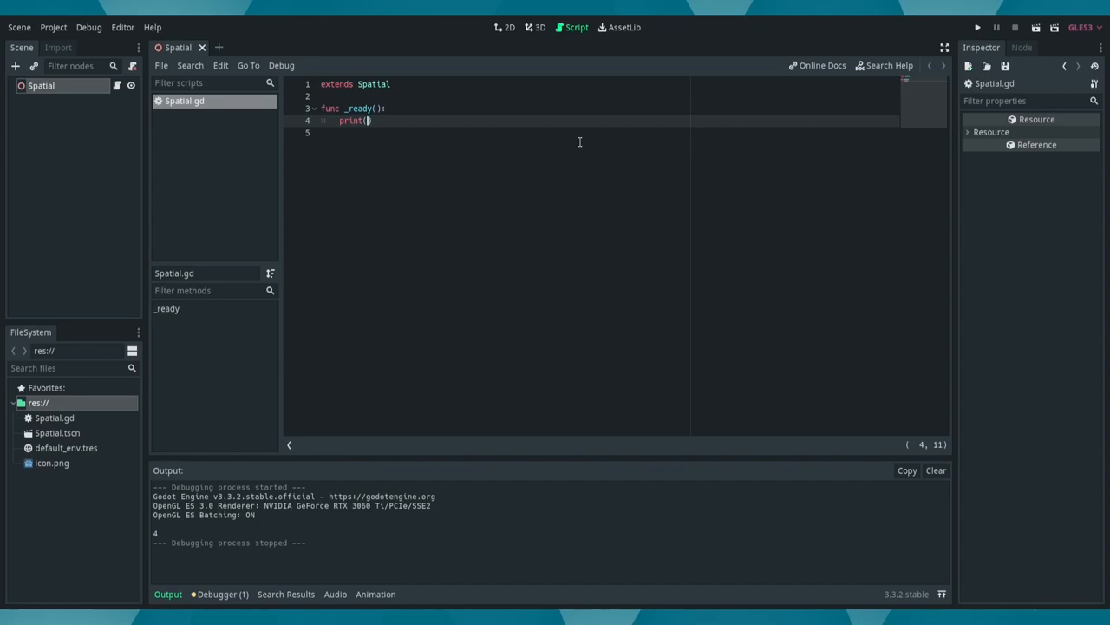
text("String")
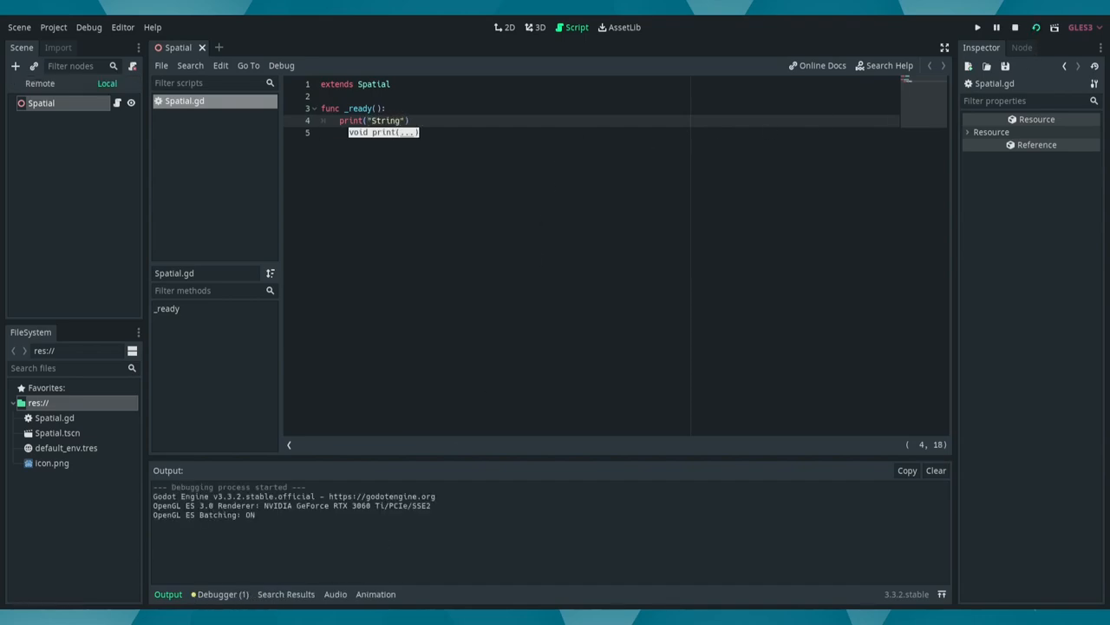
click(971, 24)
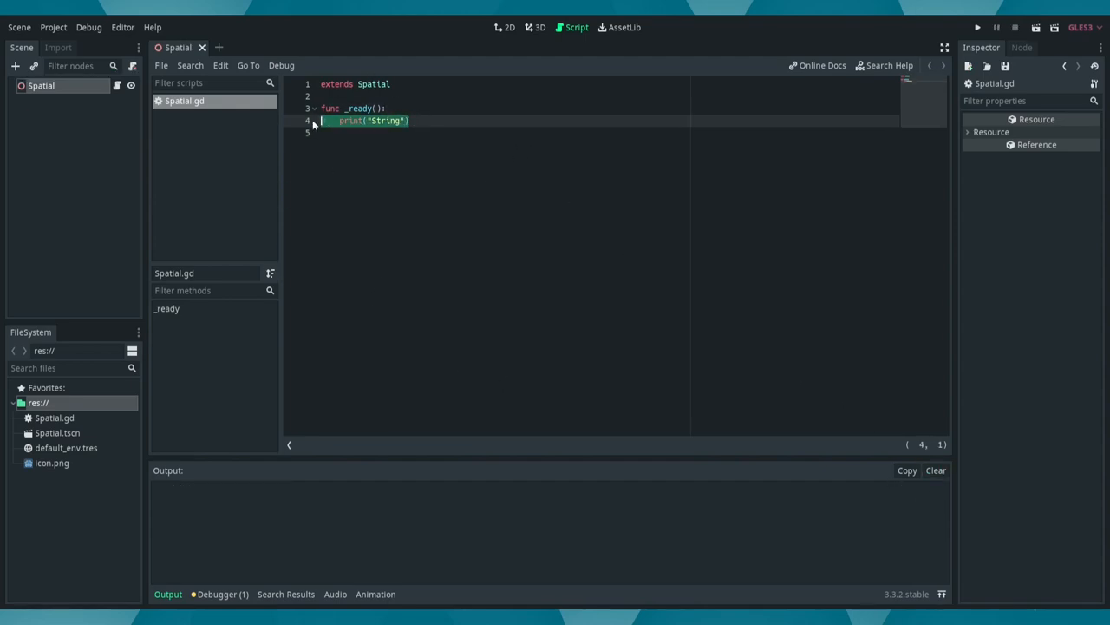
Step: Add func function_name() that returns 2+2
text(func function_name()
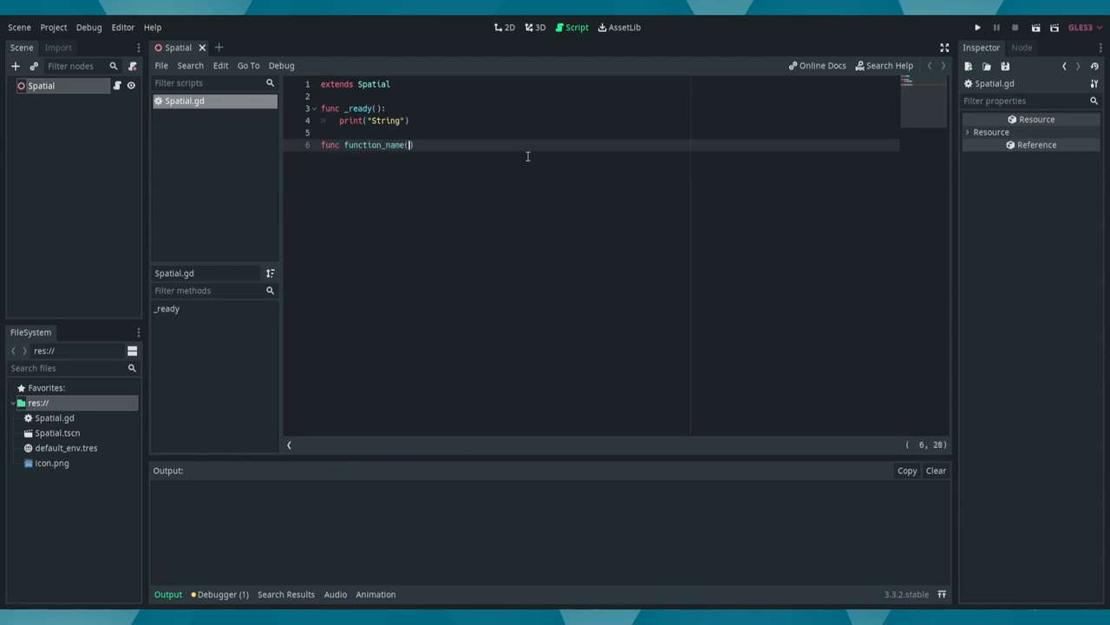
text(:)
key(Return)
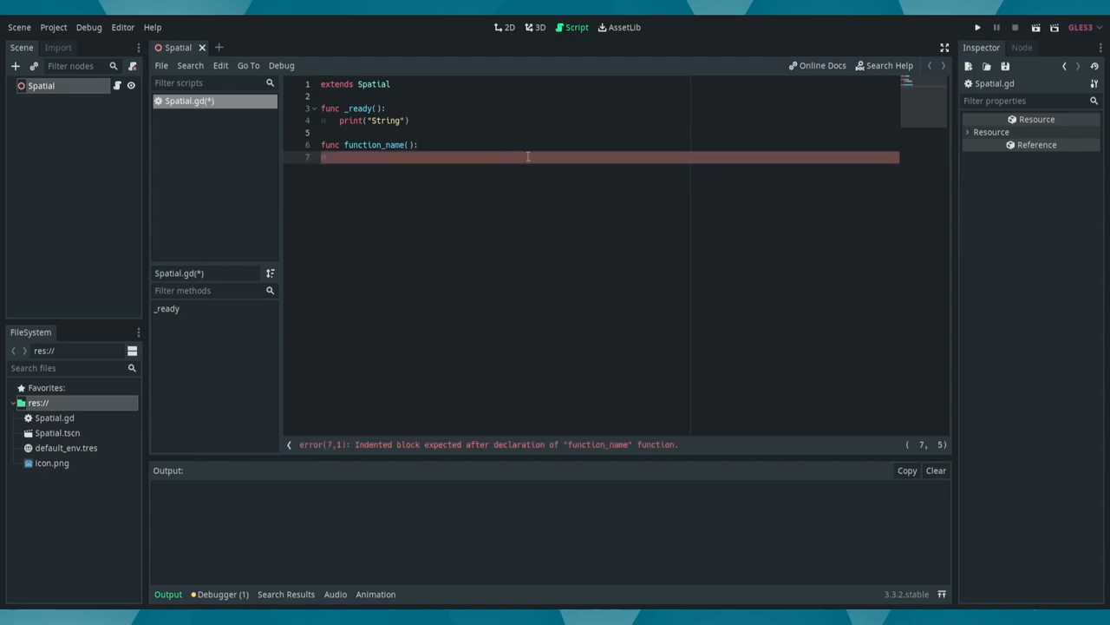
text(return)
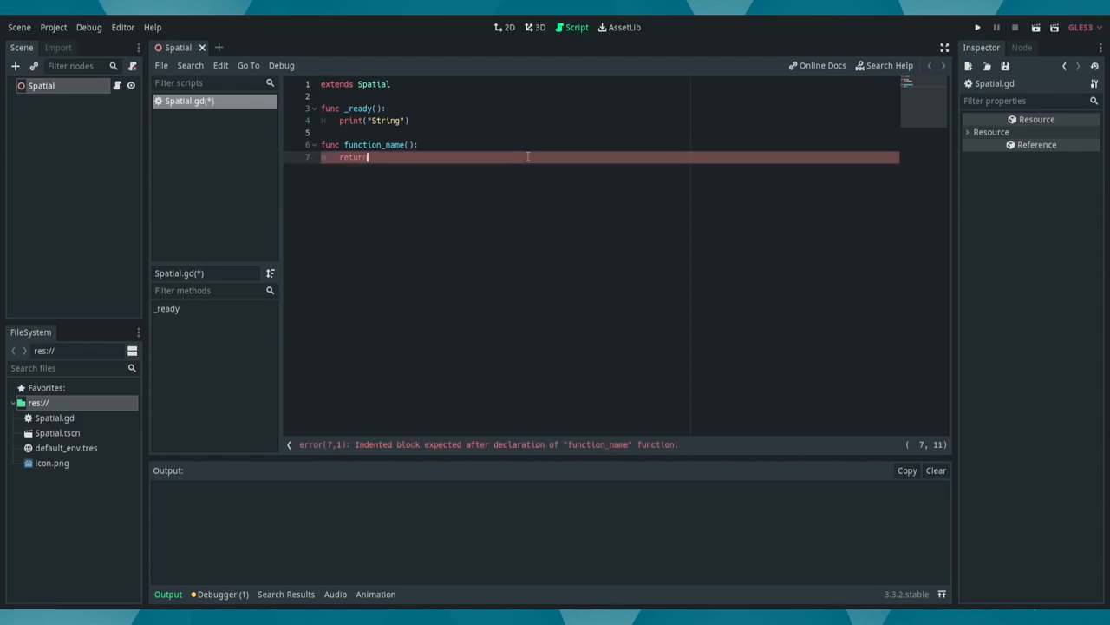
text(2+2)
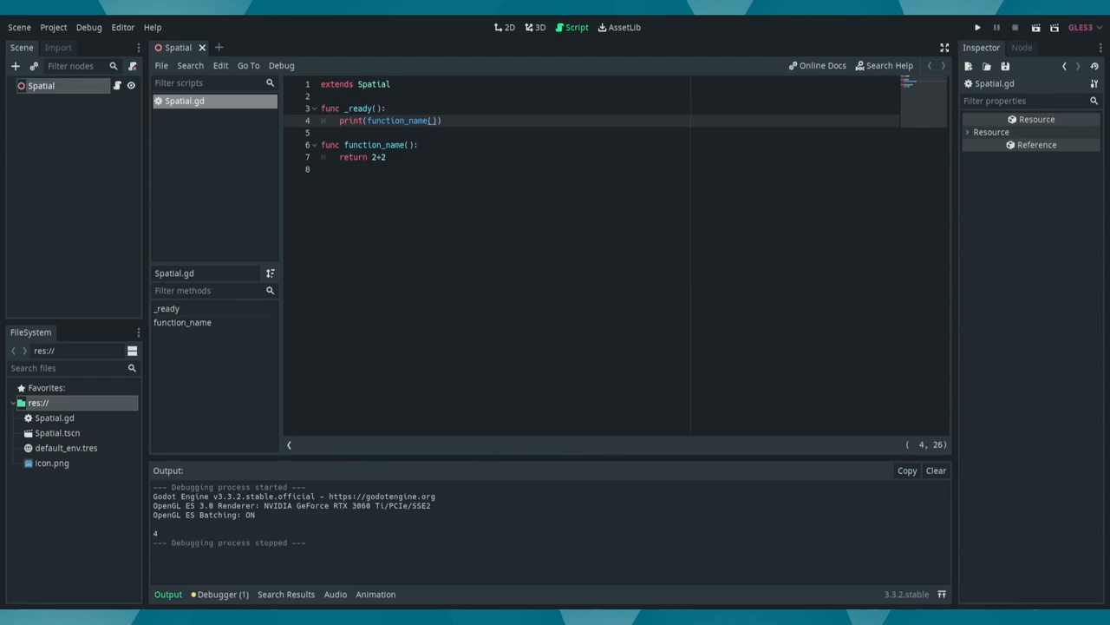
Step: Make function_name print "Hello world" instead
text(pri)
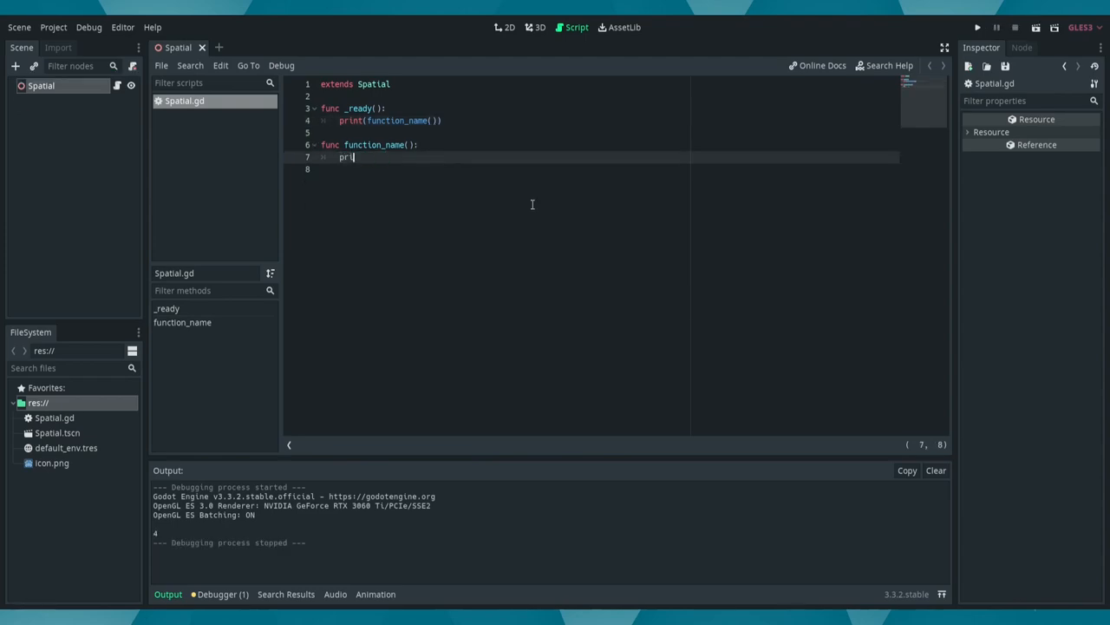
text(nt()
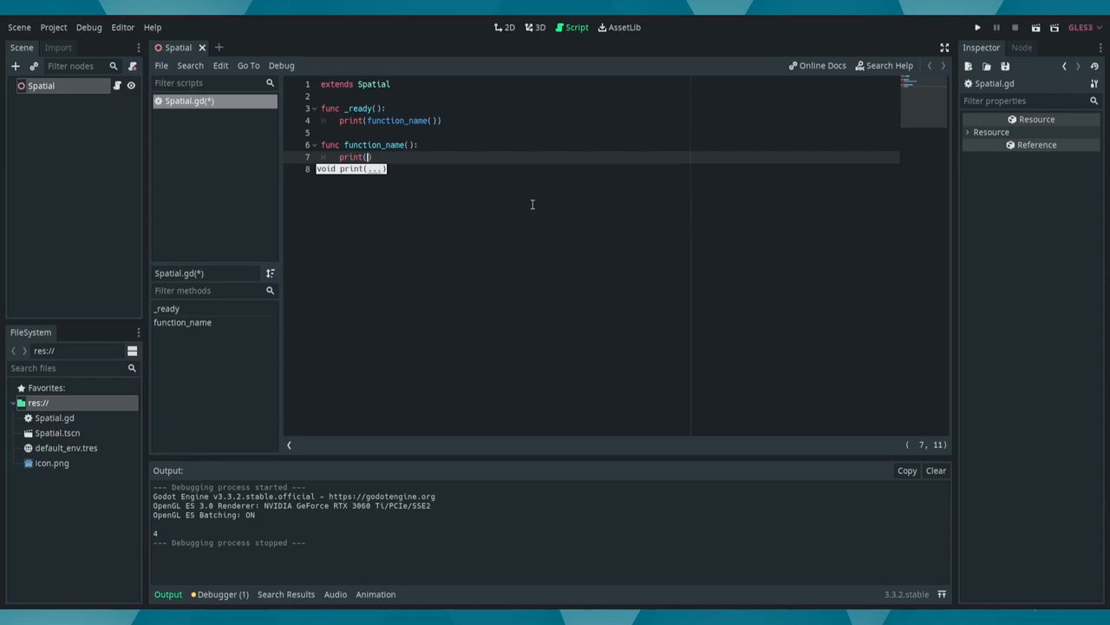
text("Hello world")
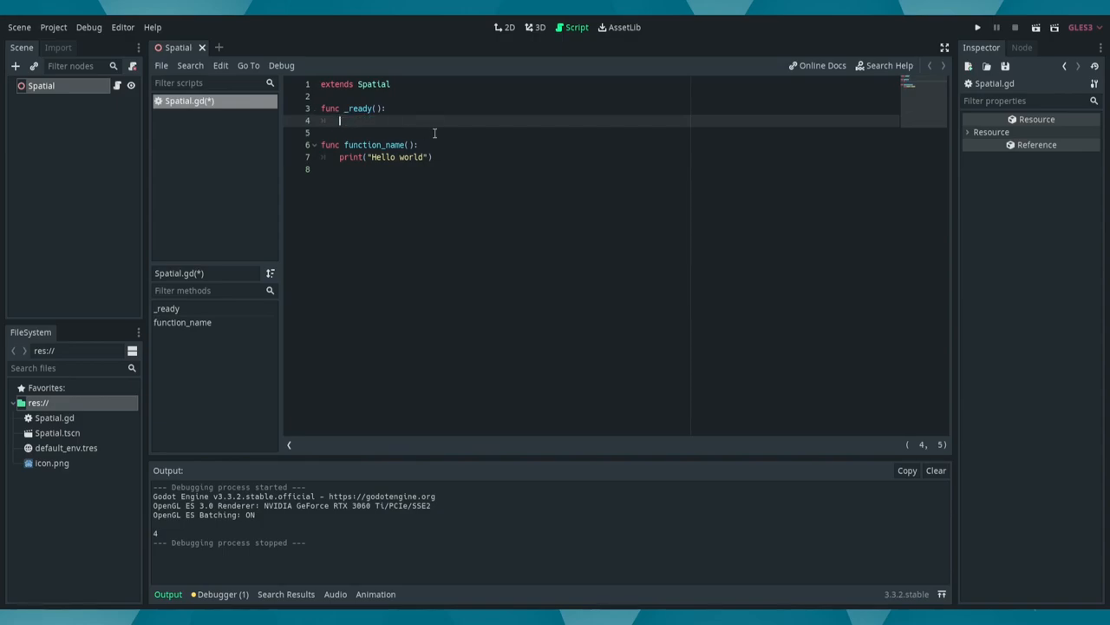
Step: Replace _ready's body with a call to function_name()
text(function_name())
click(377, 157)
text(if)
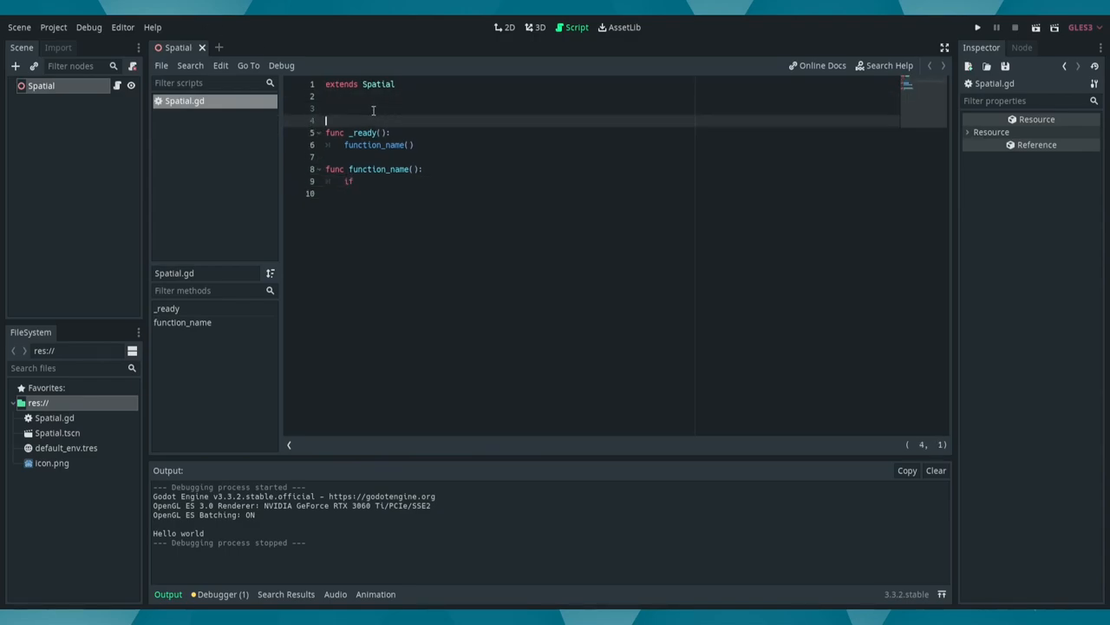
Step: Declare var variable = 5, add if variable == 5: print("varible is 5!"), and start an else
text(var)
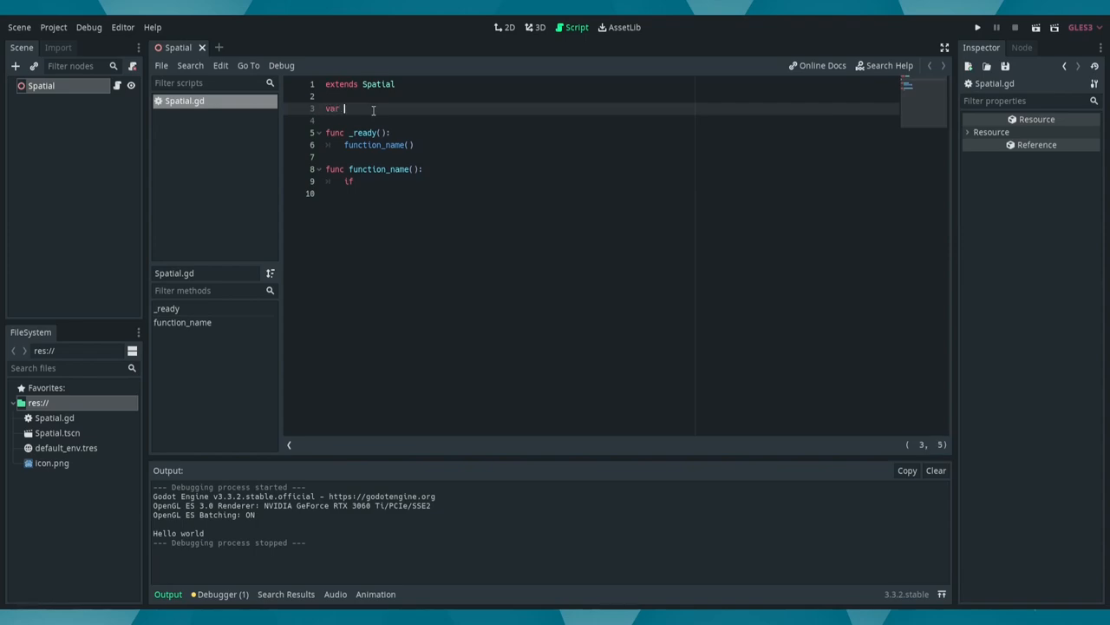
text(variable = 5)
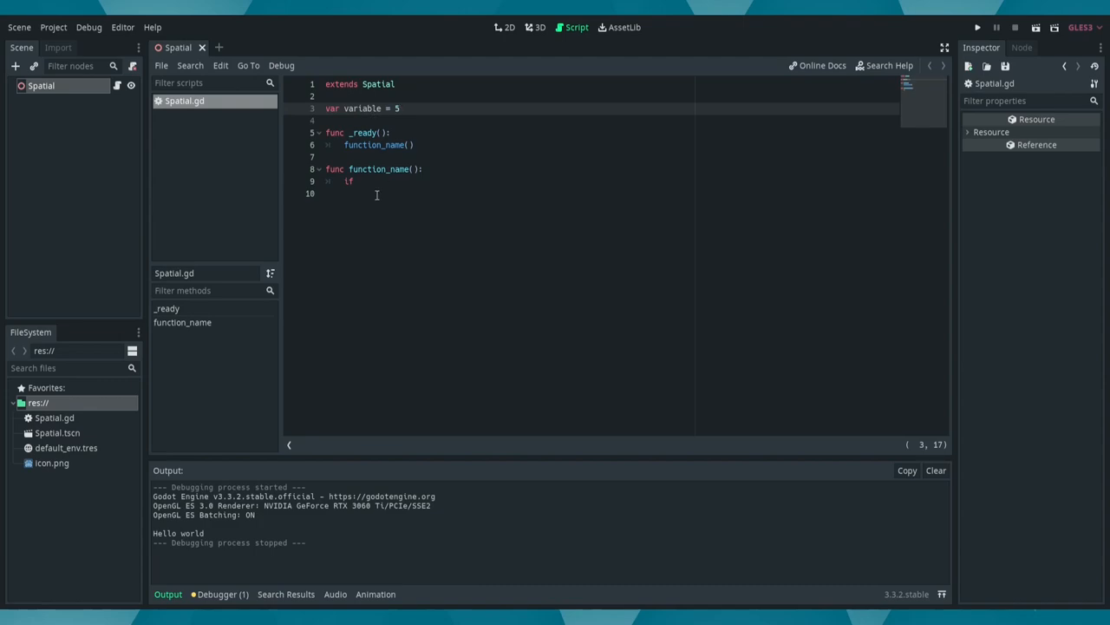
text(variable == 5)
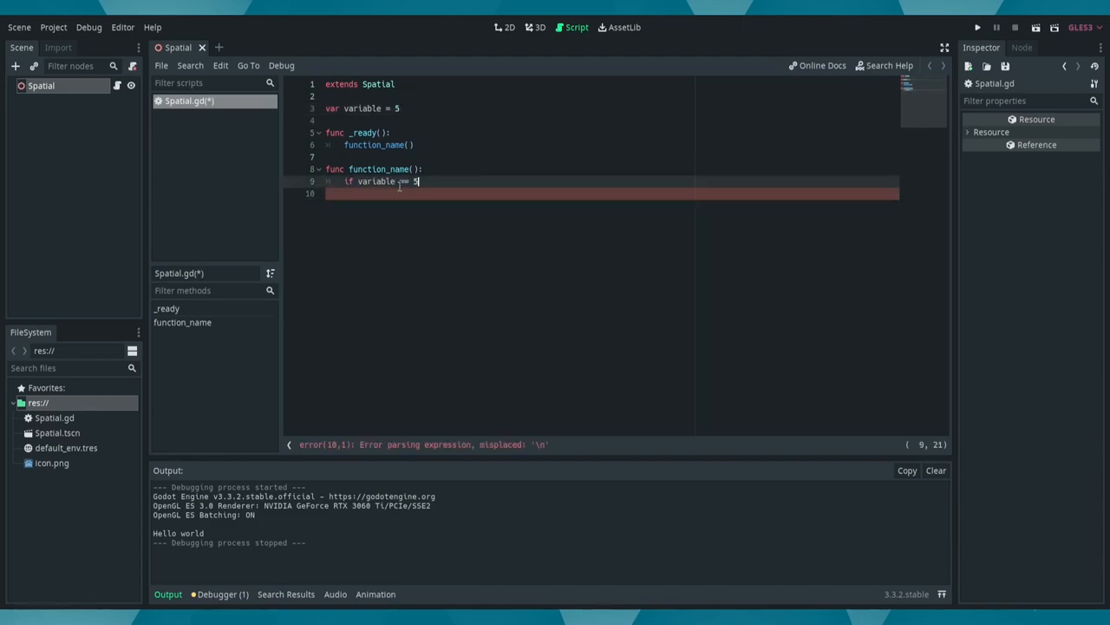
key(Enter)
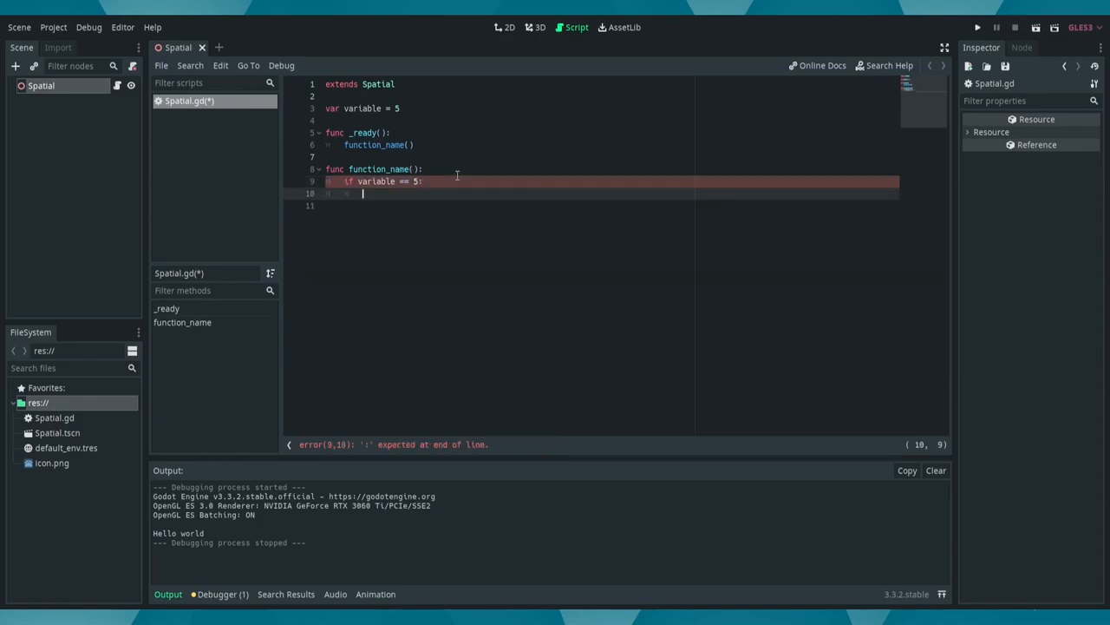
text(print("varible is 5!)
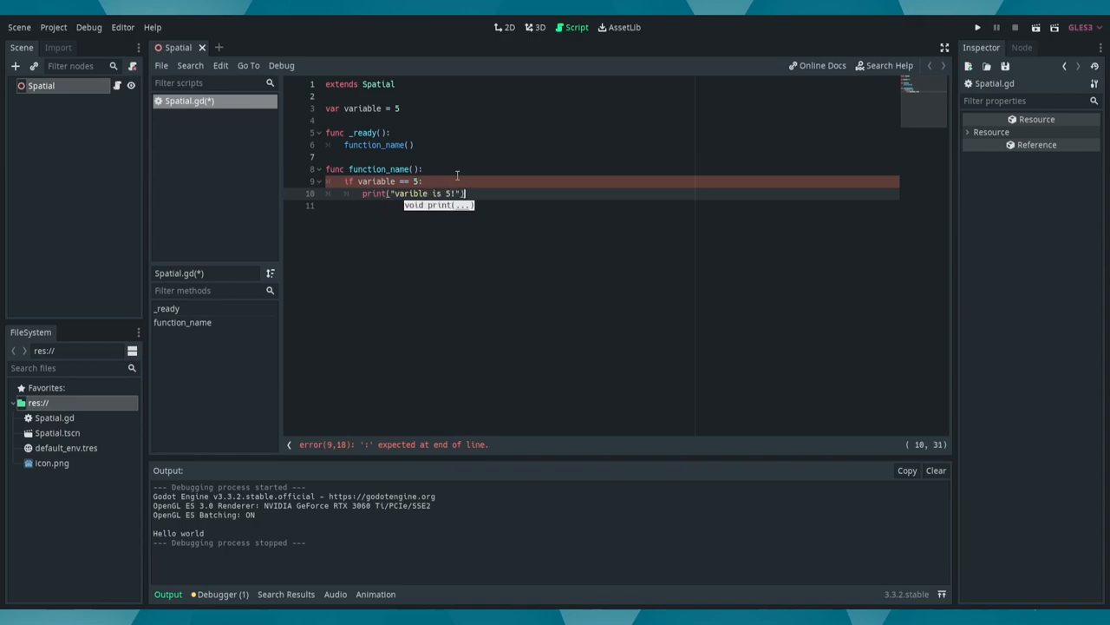
text(else:)
click(613, 108)
text(635623)
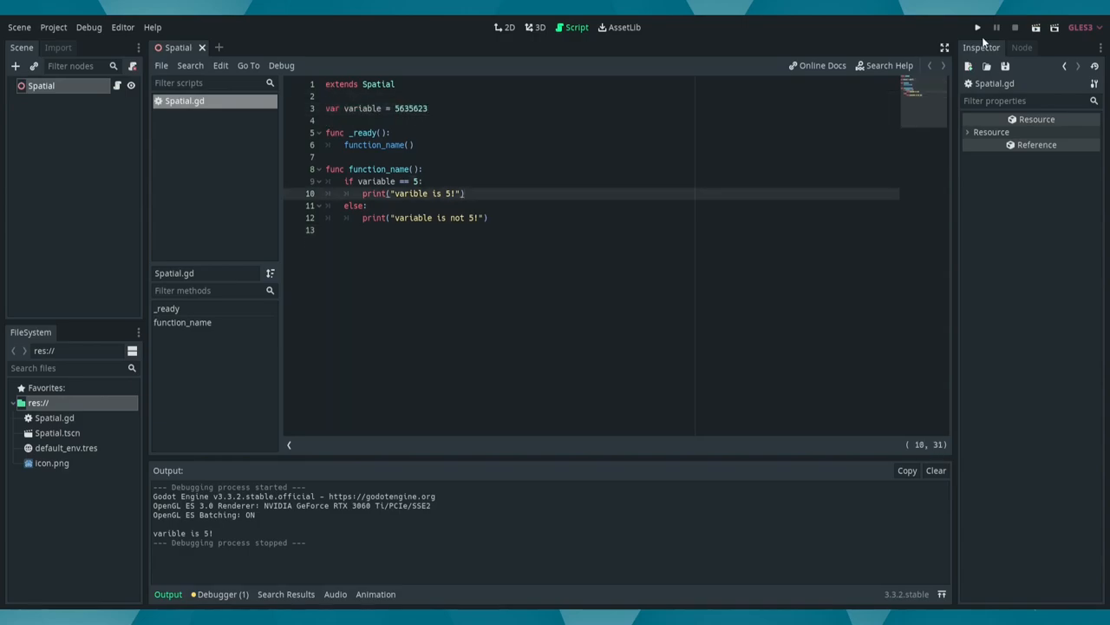
Step: Run and stop the project to see "variable is not 5!" with variable set to 5635623
click(972, 26)
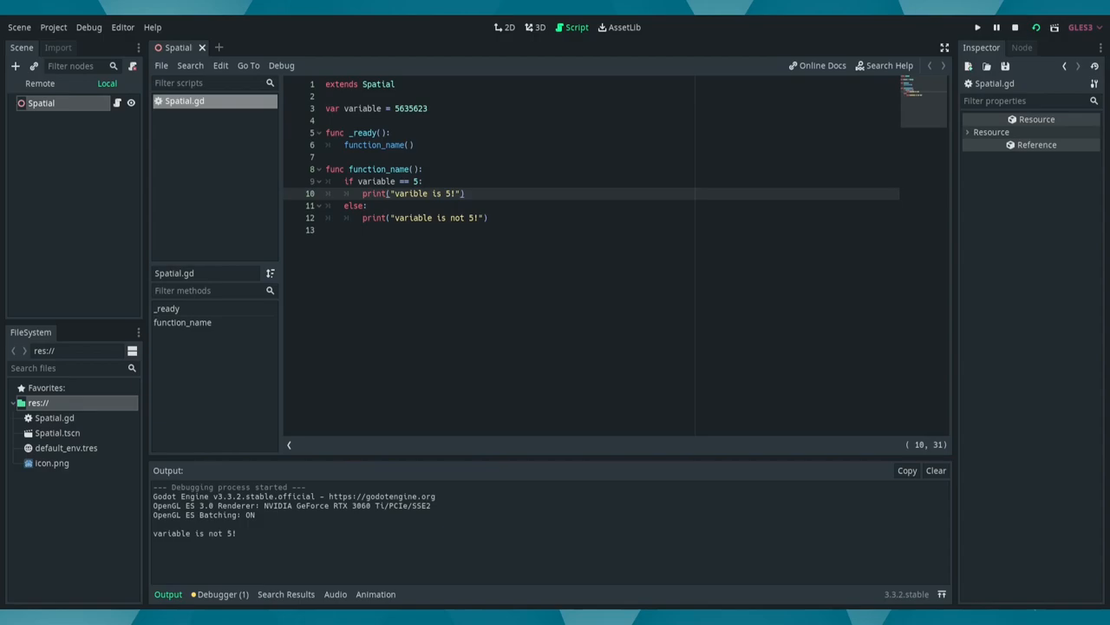
click(1005, 24)
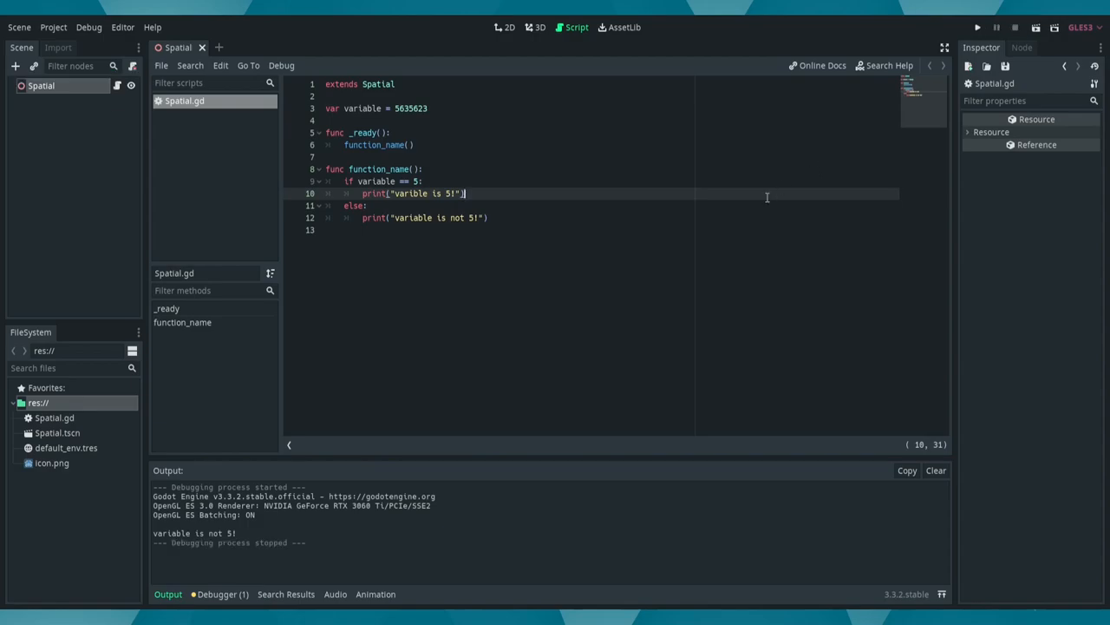
click(498, 218)
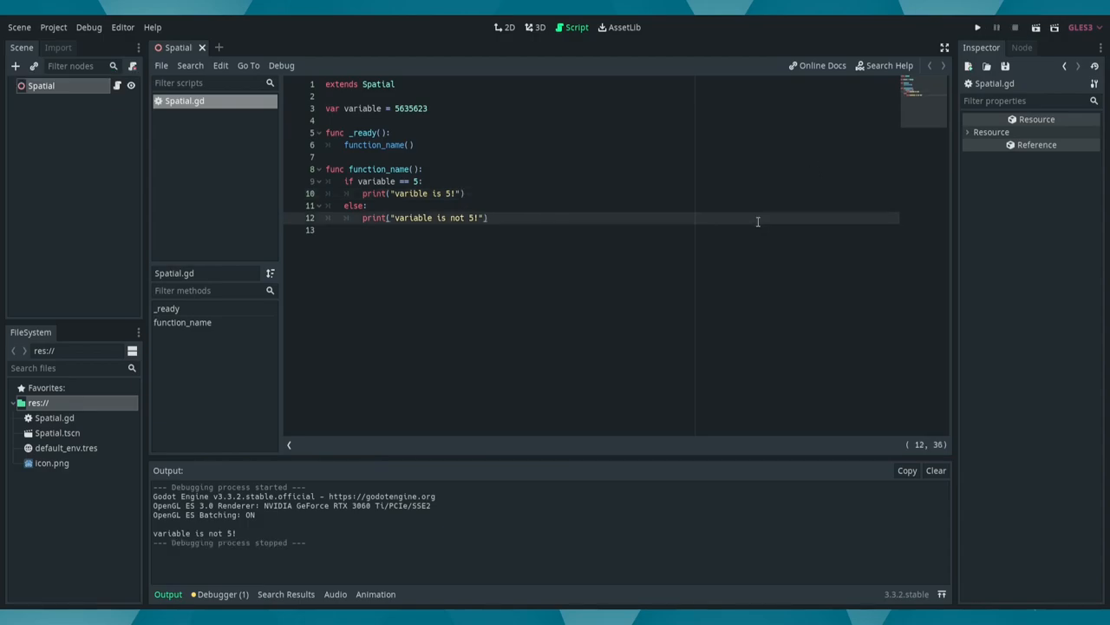